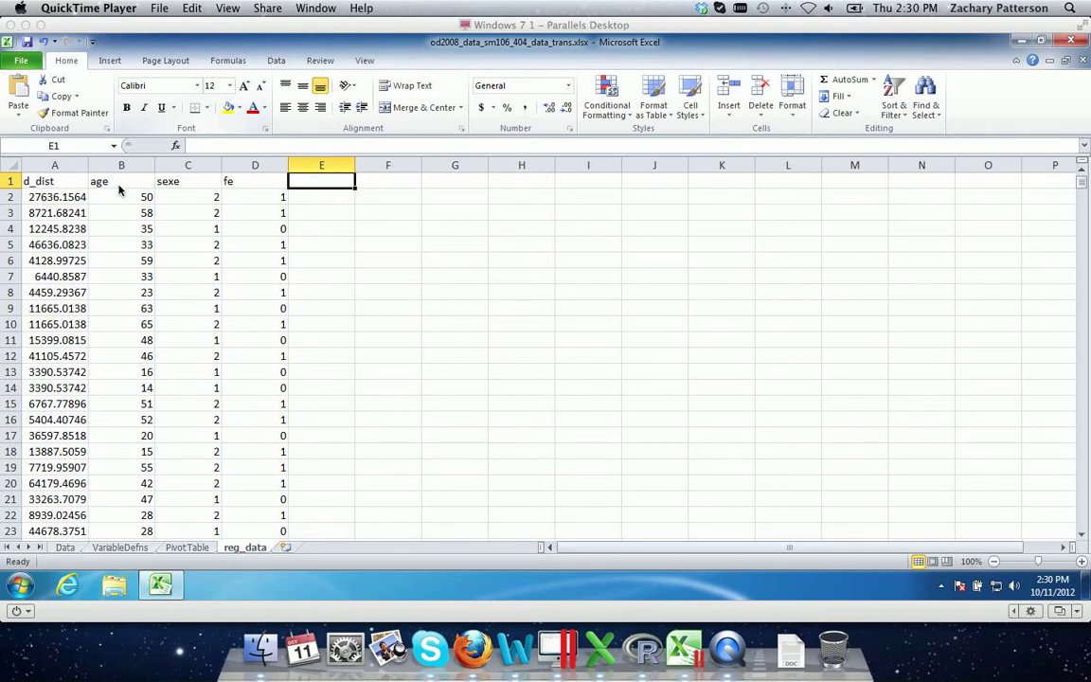
mouse_move(197, 186)
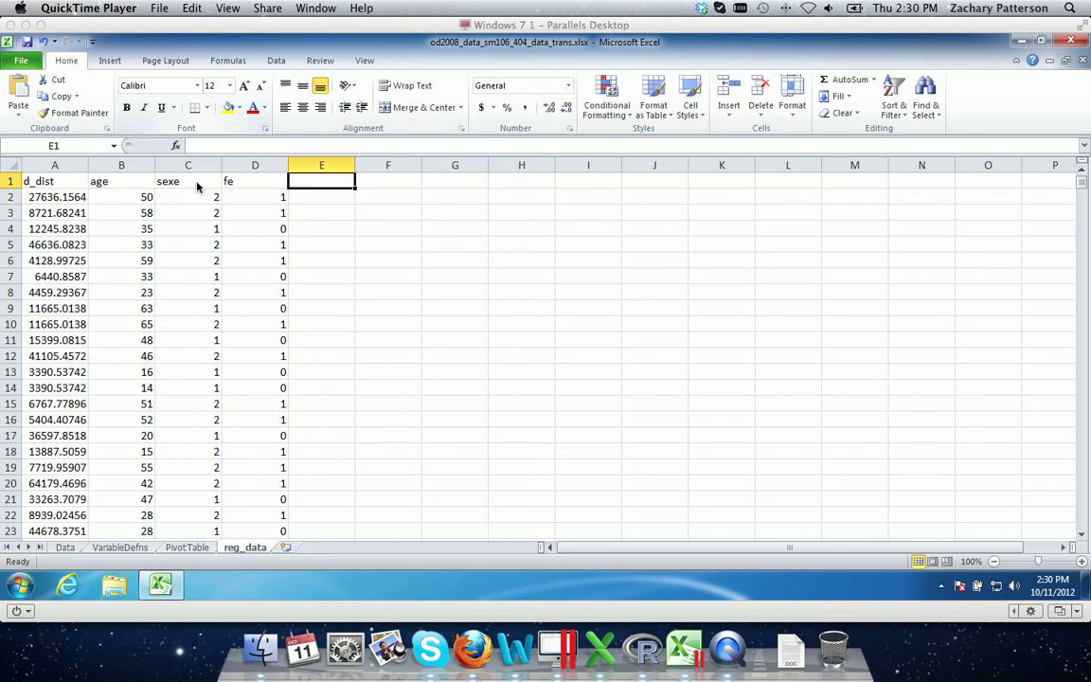
mouse_move(216, 188)
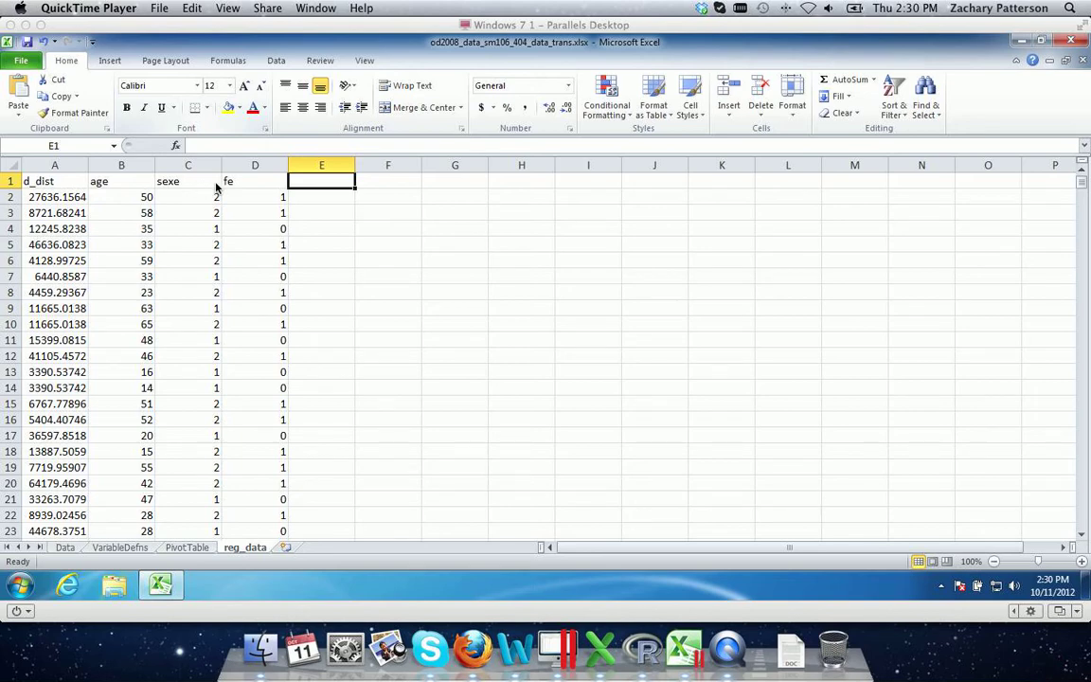
mouse_move(250, 185)
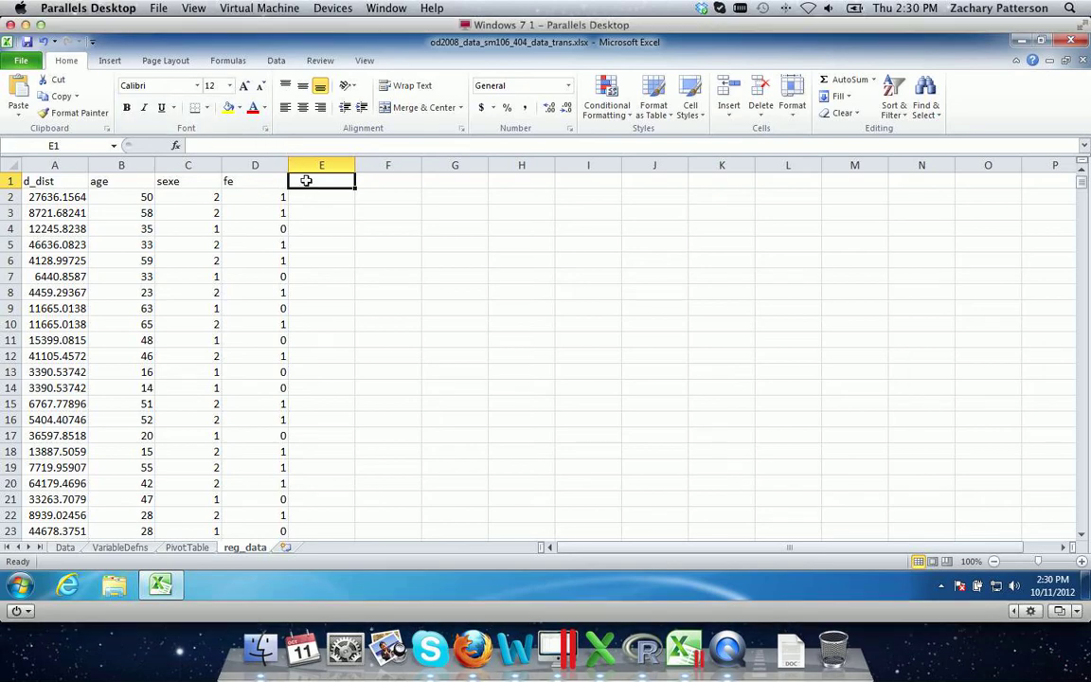
Label E1 ln_dist and fill =LN(A2) down the d_dist rows
type("ln_")
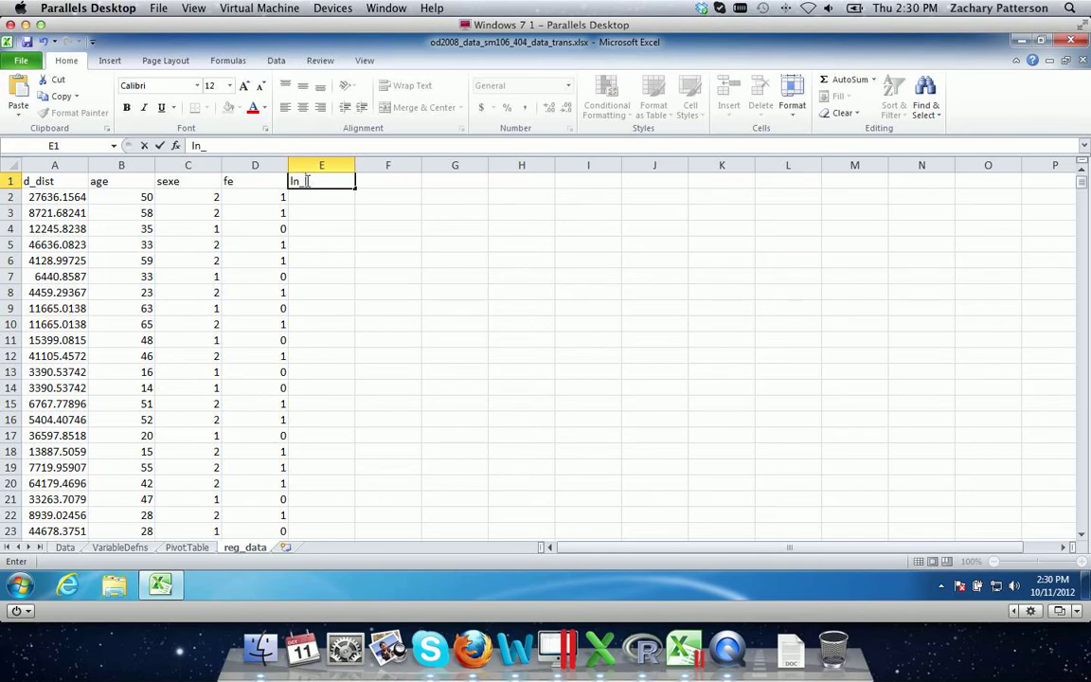
type("dist")
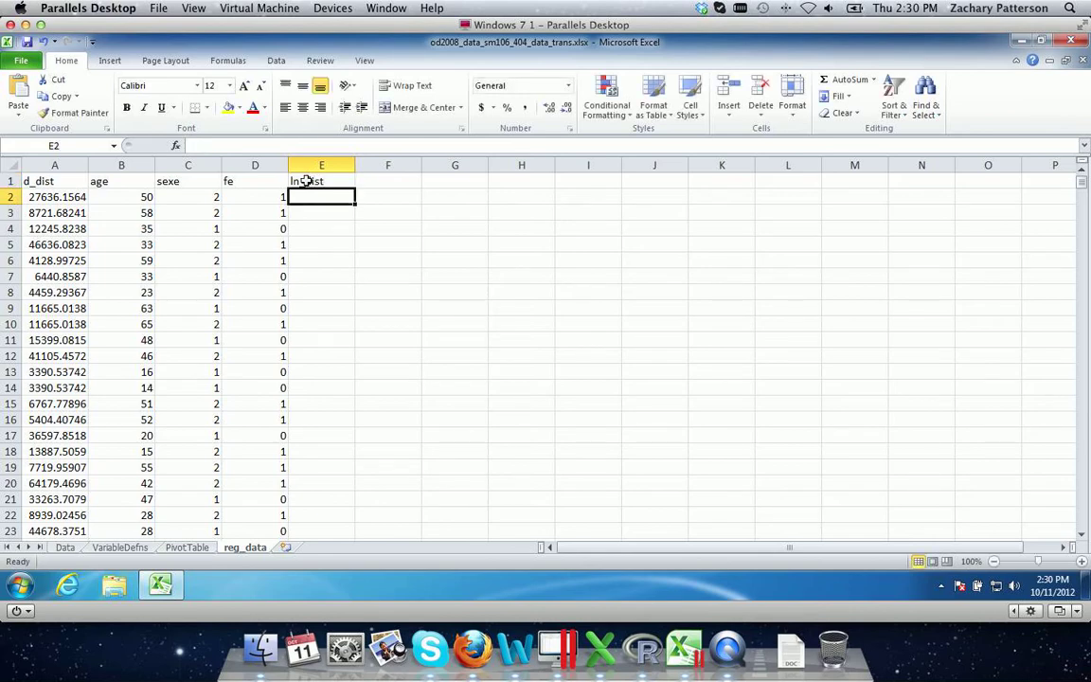
type("=")
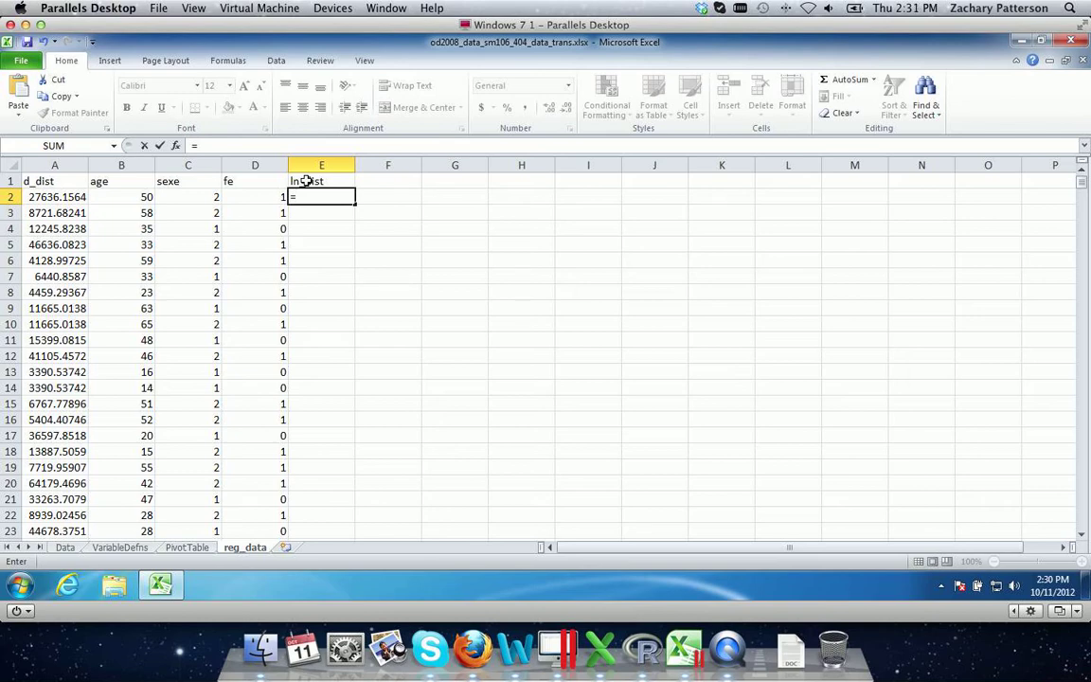
type("ln")
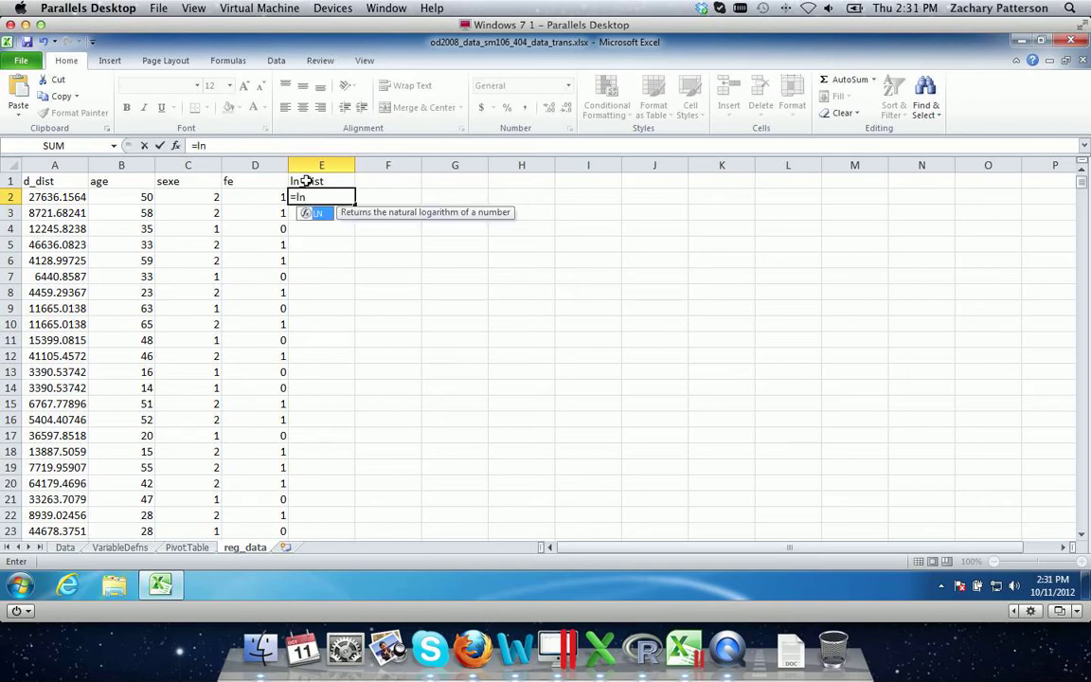
type("(")
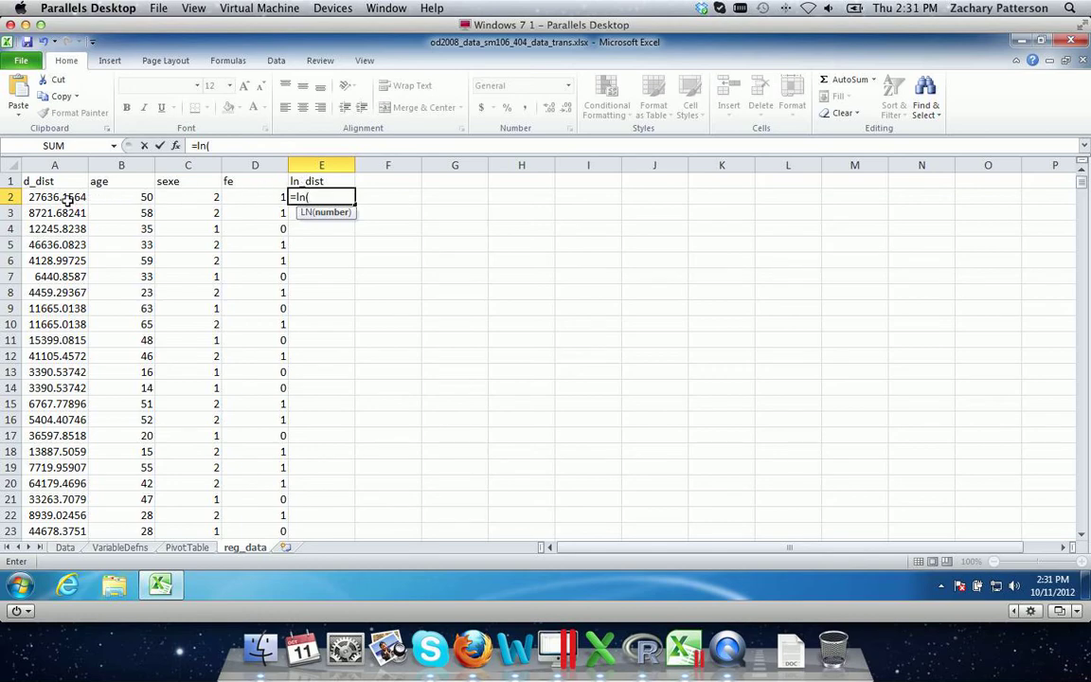
left_click(55, 195)
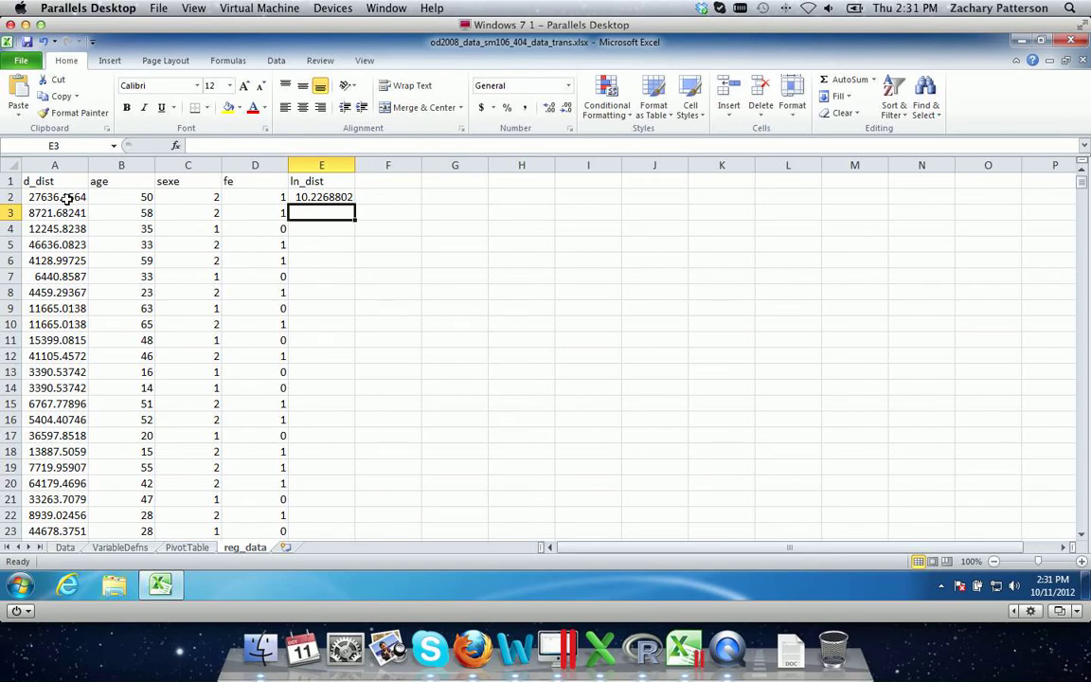
left_click(322, 195)
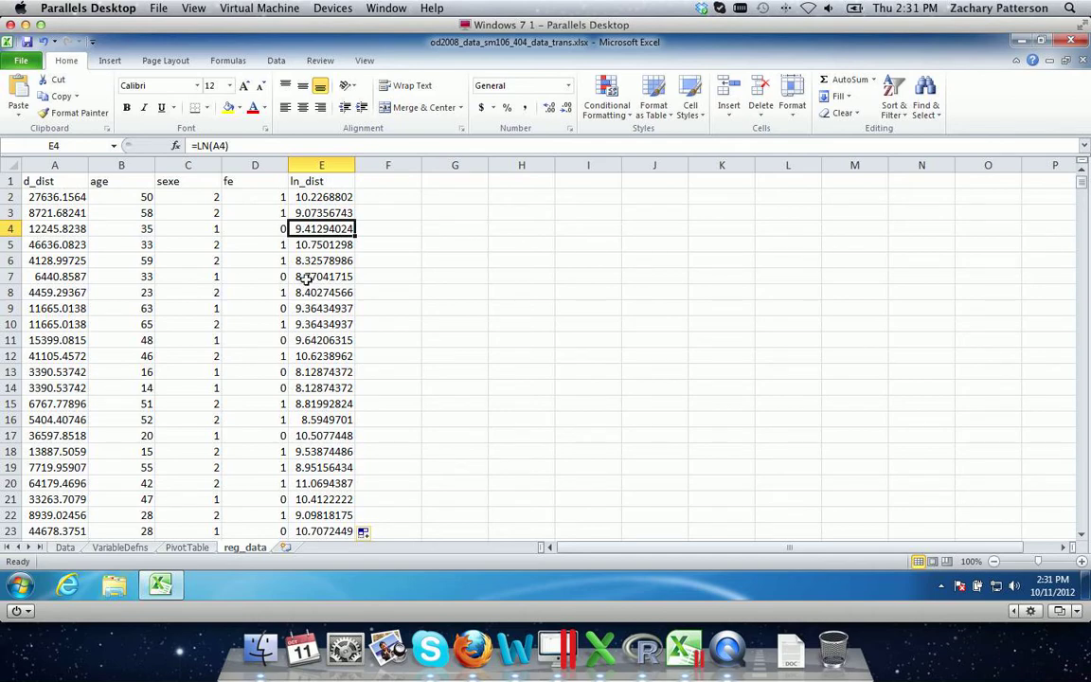
mouse_move(369, 182)
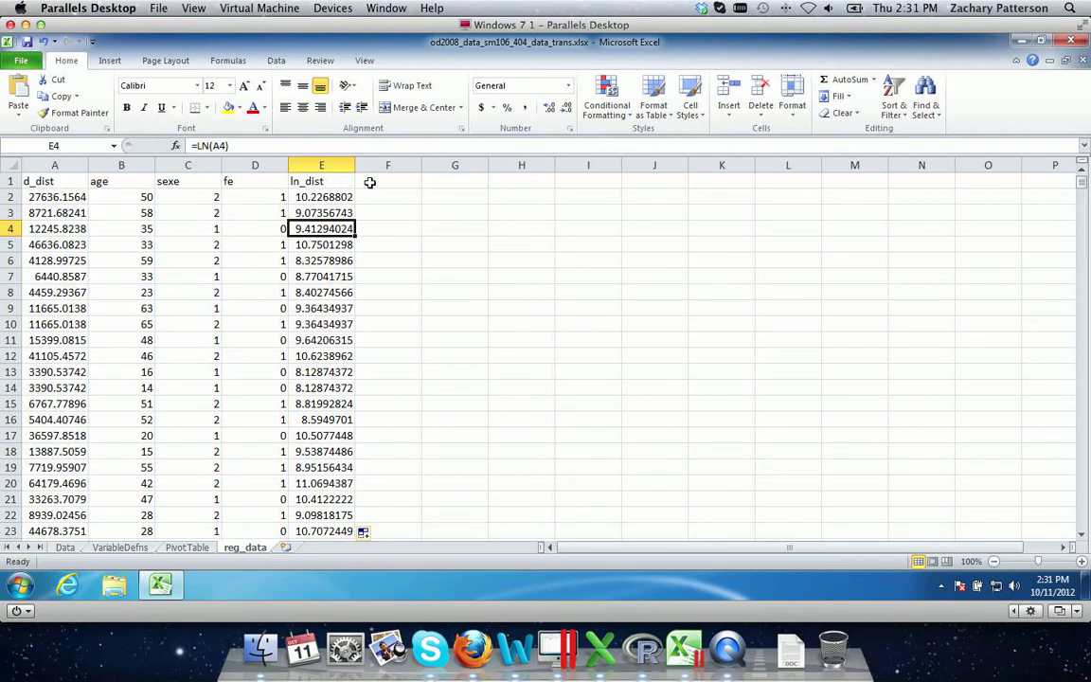
left_click(386, 181)
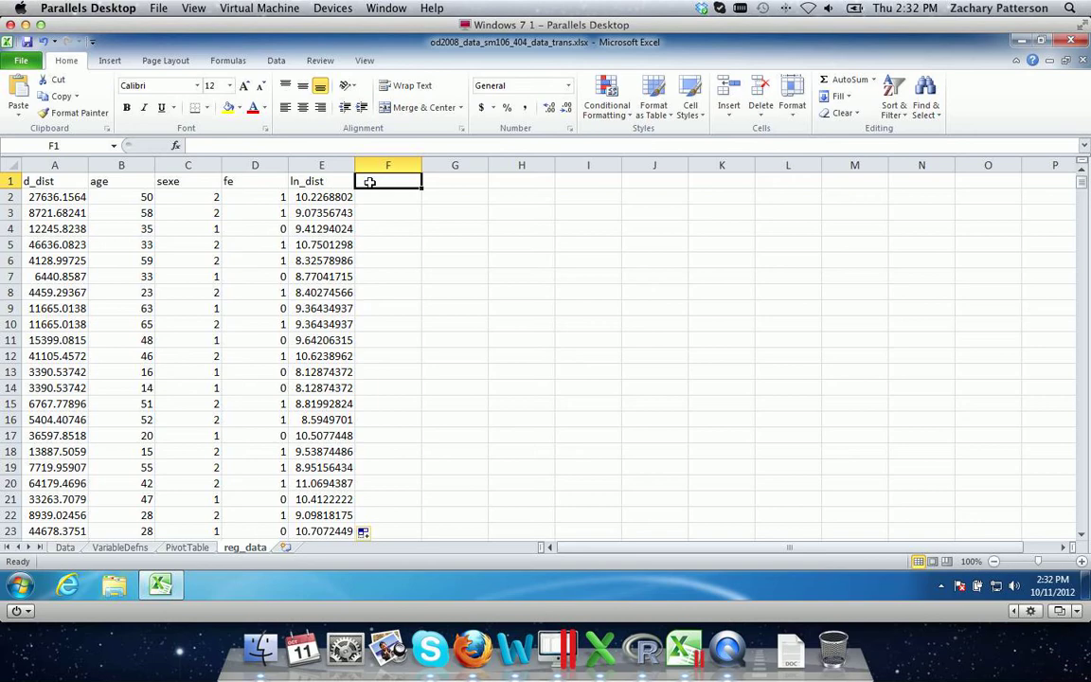
Label F1 age_sq and fill =B2*B2 down the age rows
type("age_sq")
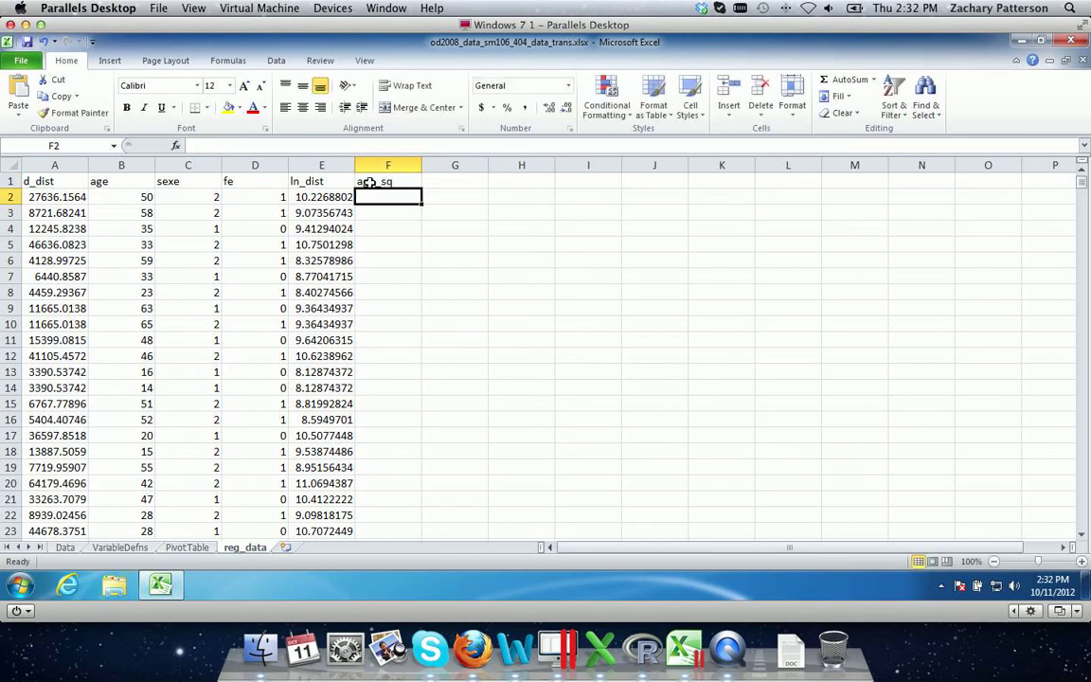
type("=")
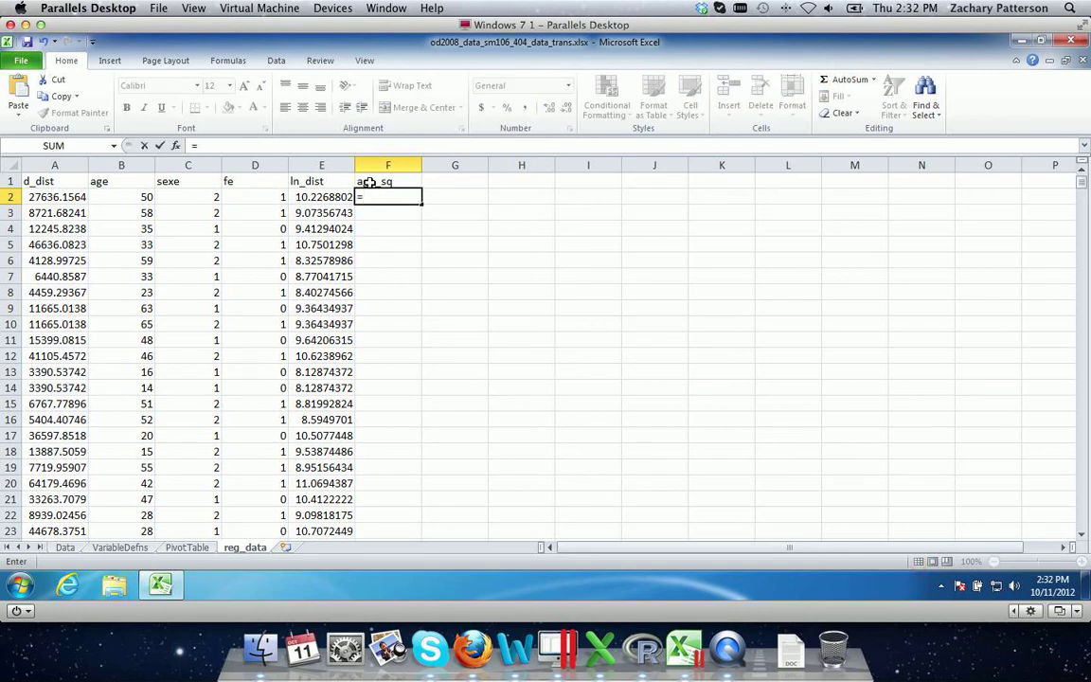
left_click(121, 197)
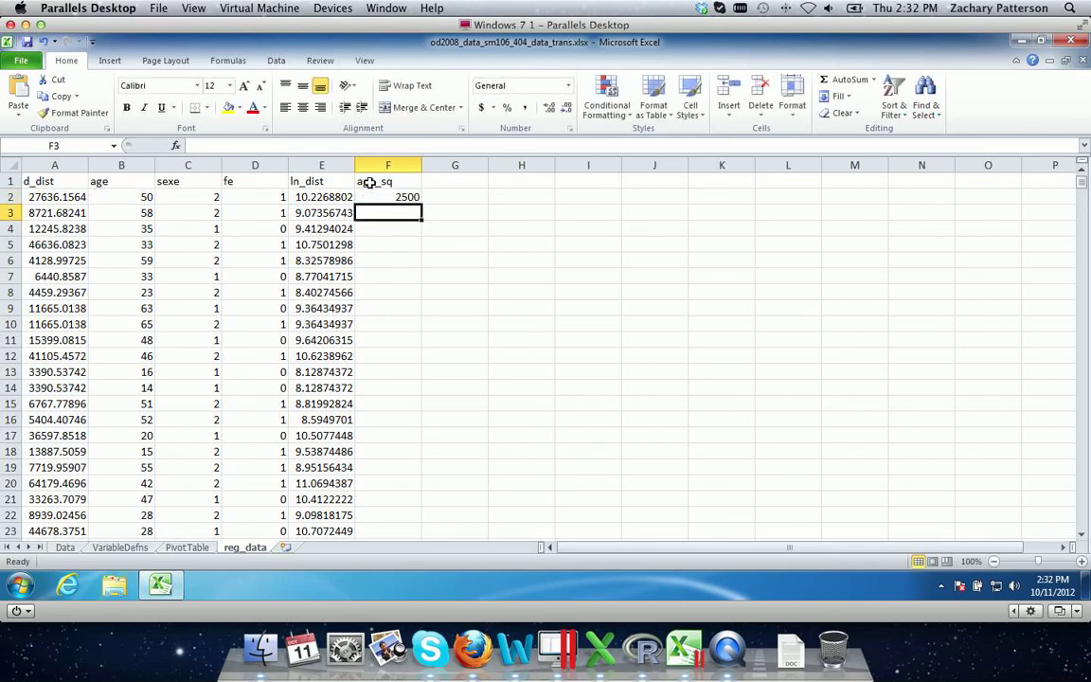
left_click(388, 195)
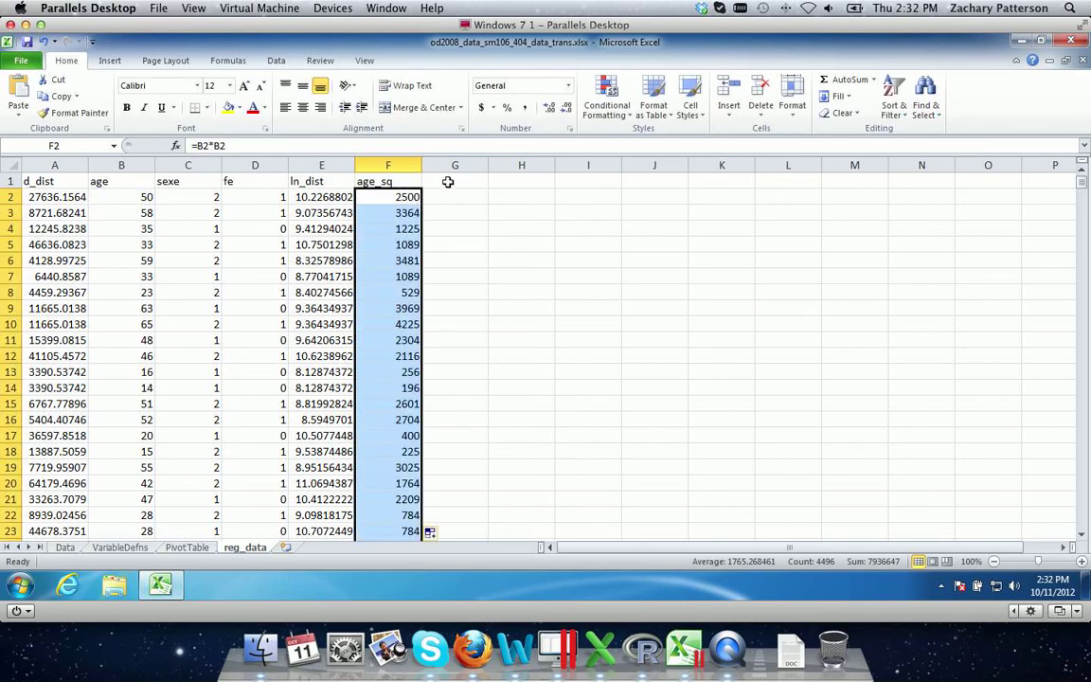
left_click(455, 182)
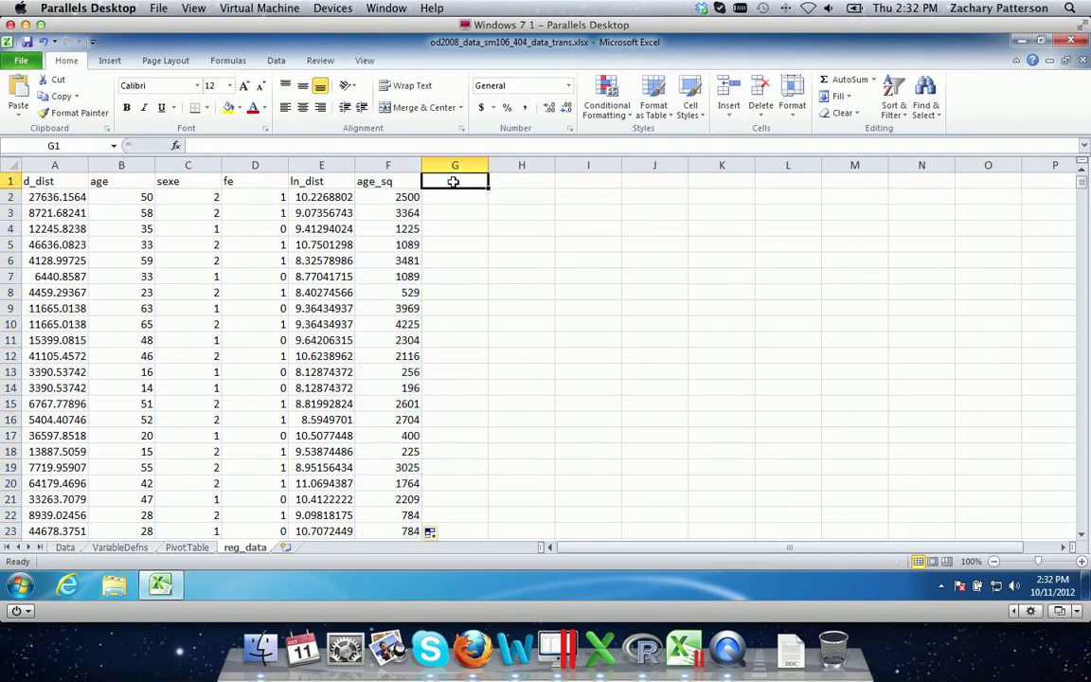
Label G1 age_sq2 and fill =B2^2 down, matching the age_sq values
type("age_sq2")
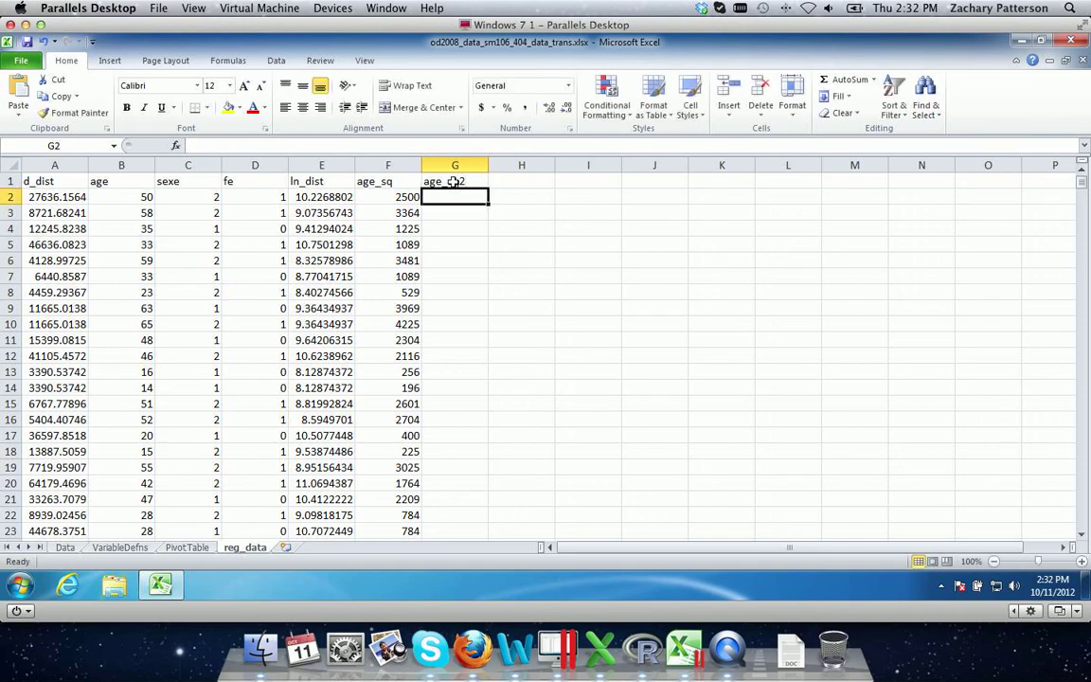
type("=")
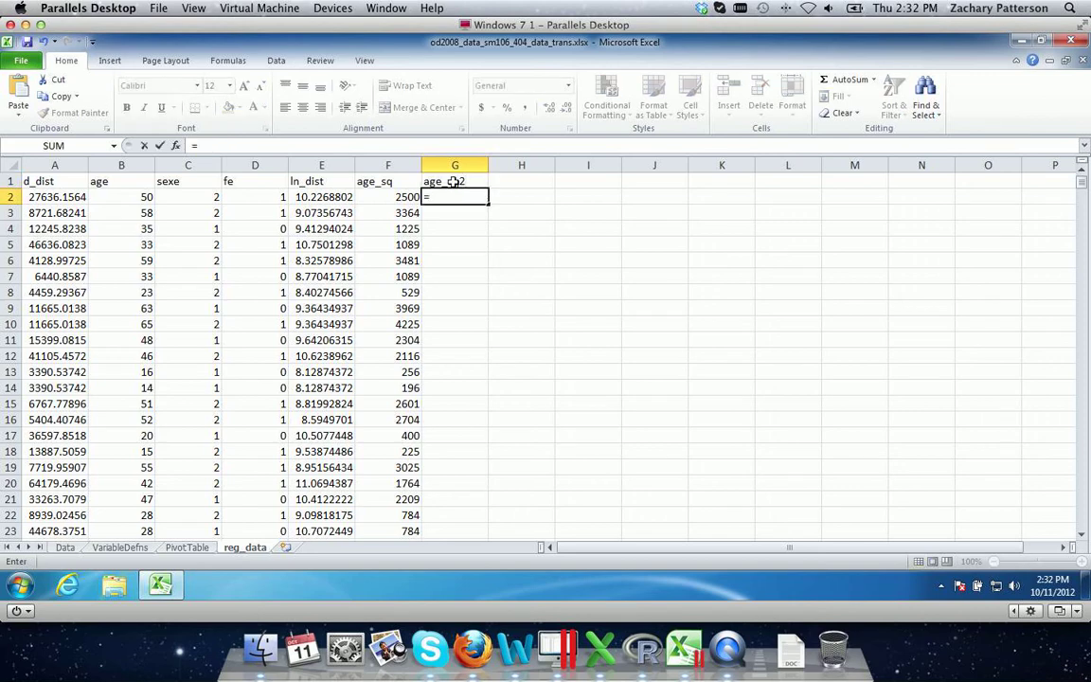
left_click(122, 197)
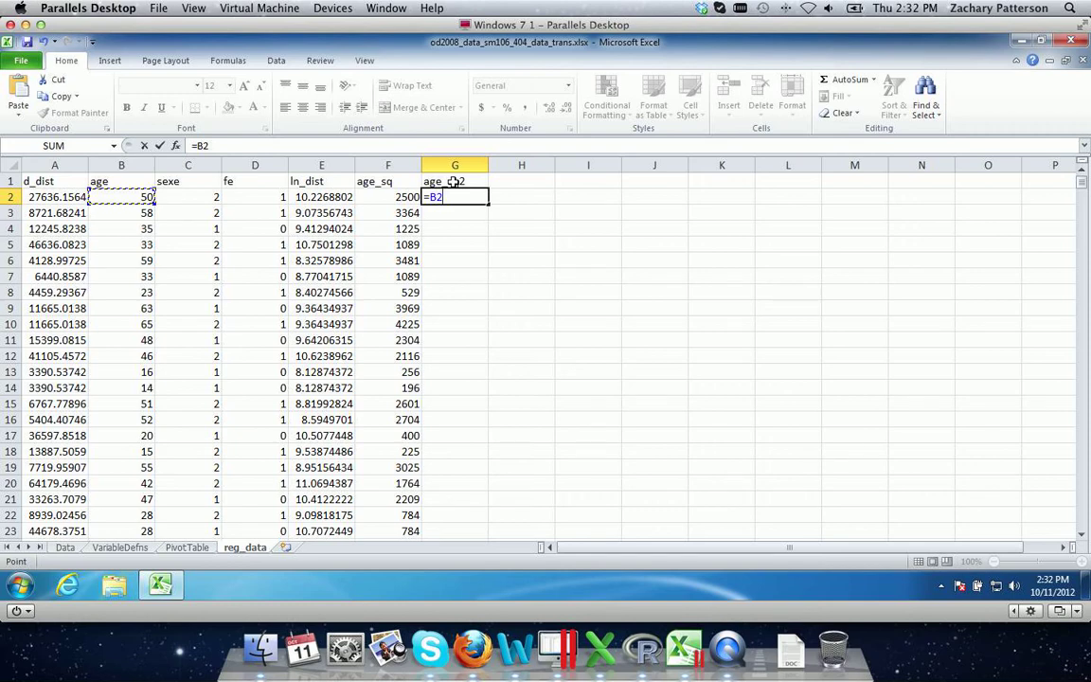
type("^")
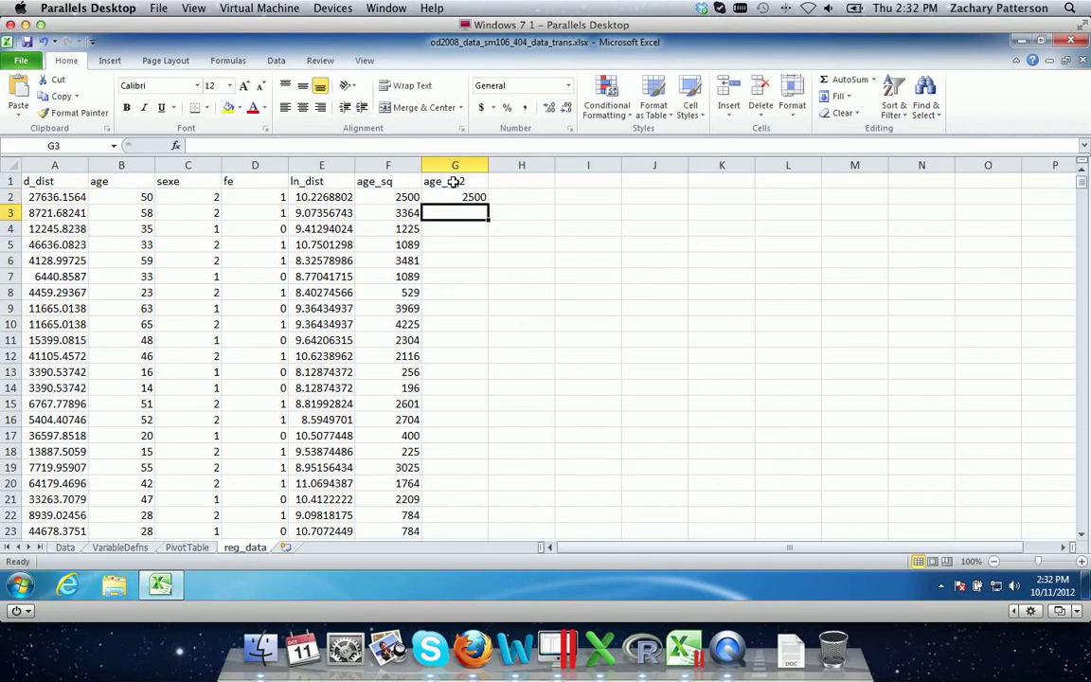
left_click(454, 197)
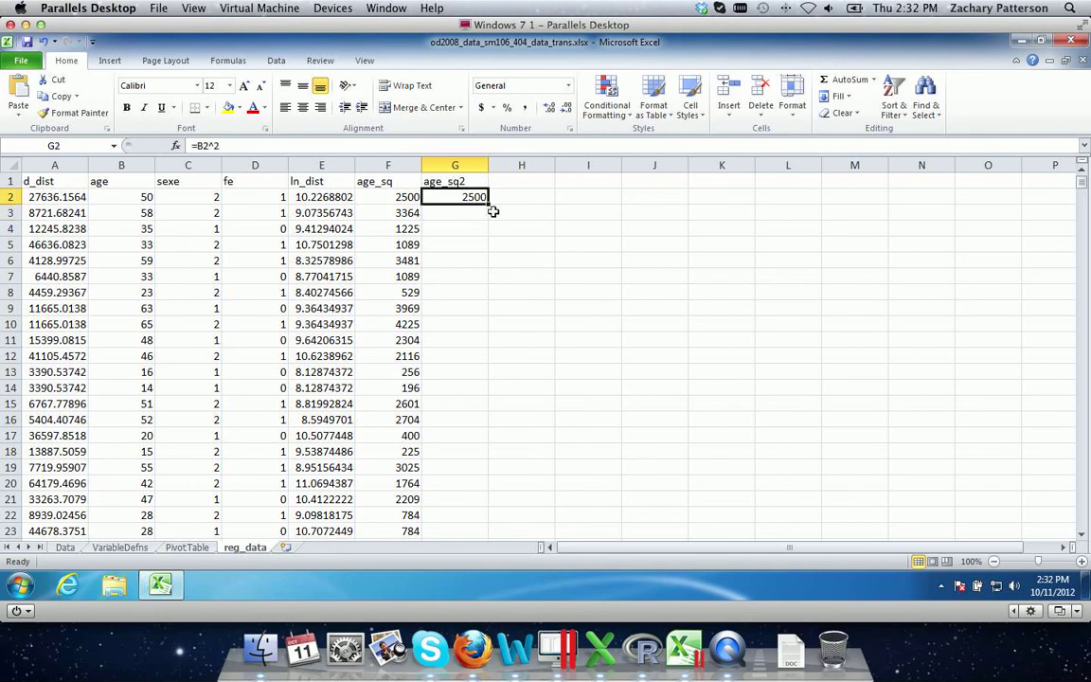
mouse_move(489, 211)
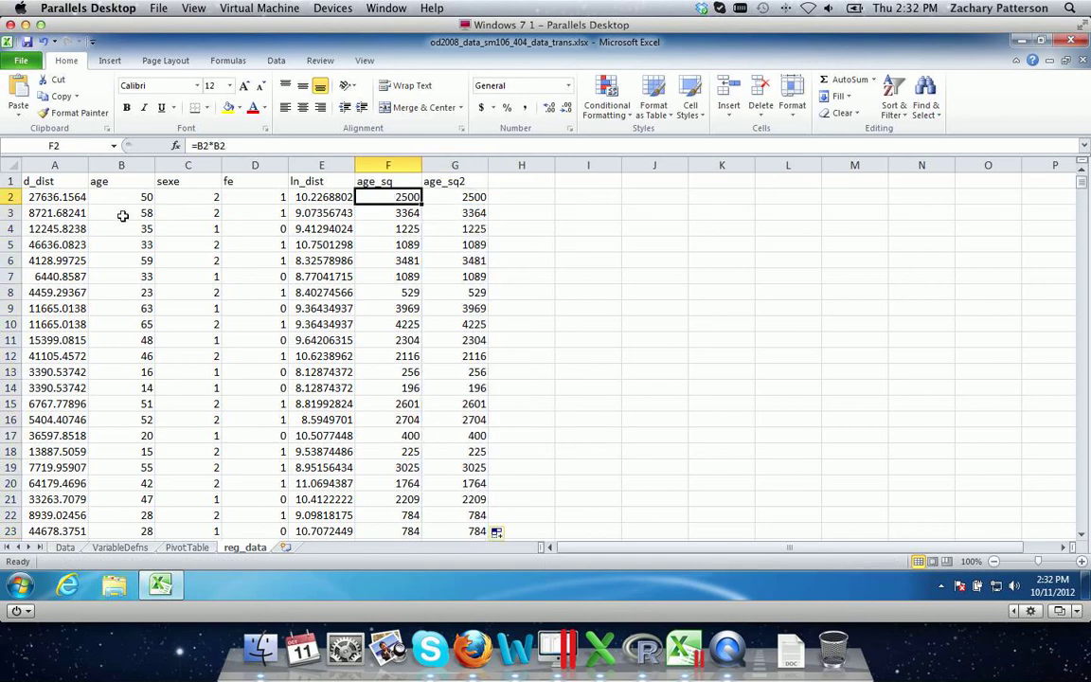
left_click(121, 197)
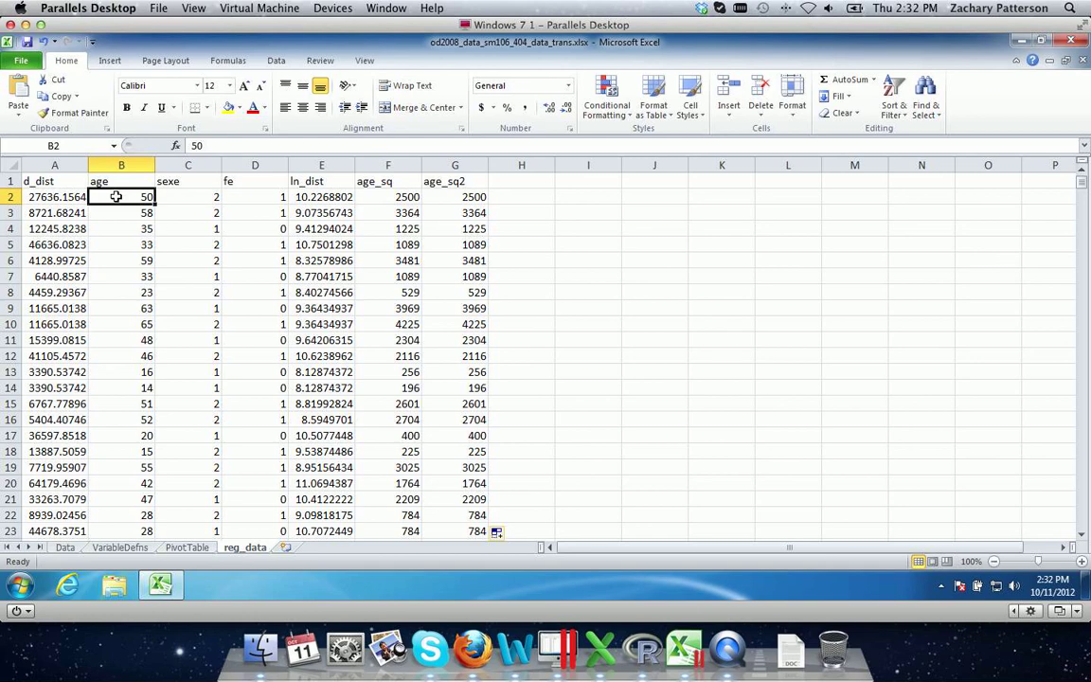